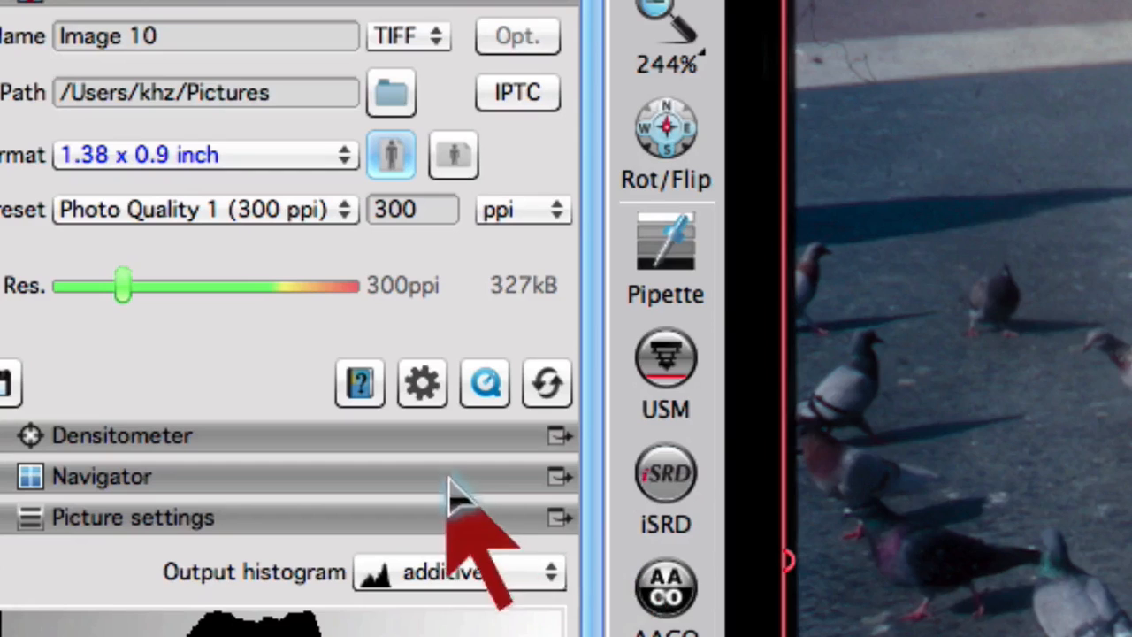
mouse_move(422, 382)
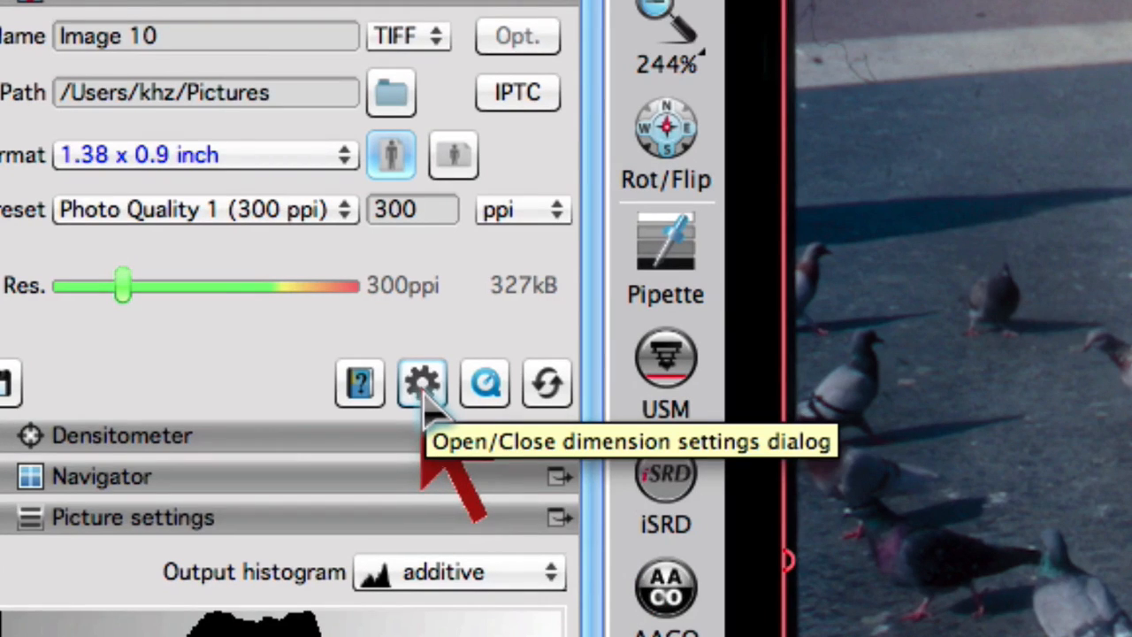
Open SilverFast's Expert dimension settings with the gear button
left_click(422, 382)
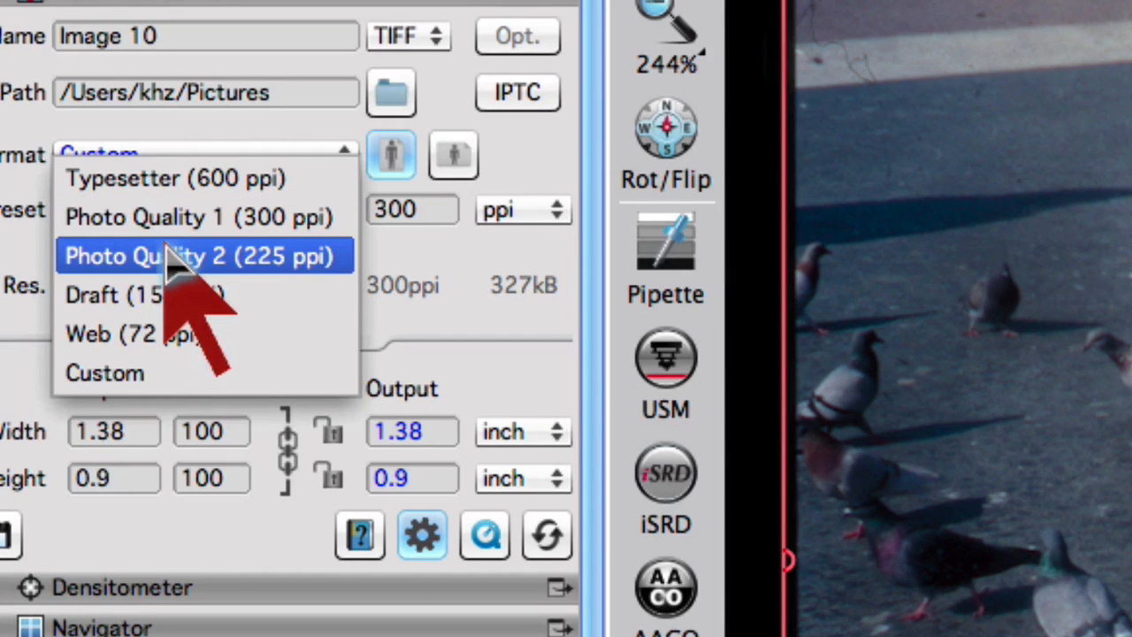
mouse_move(177, 221)
type("8")
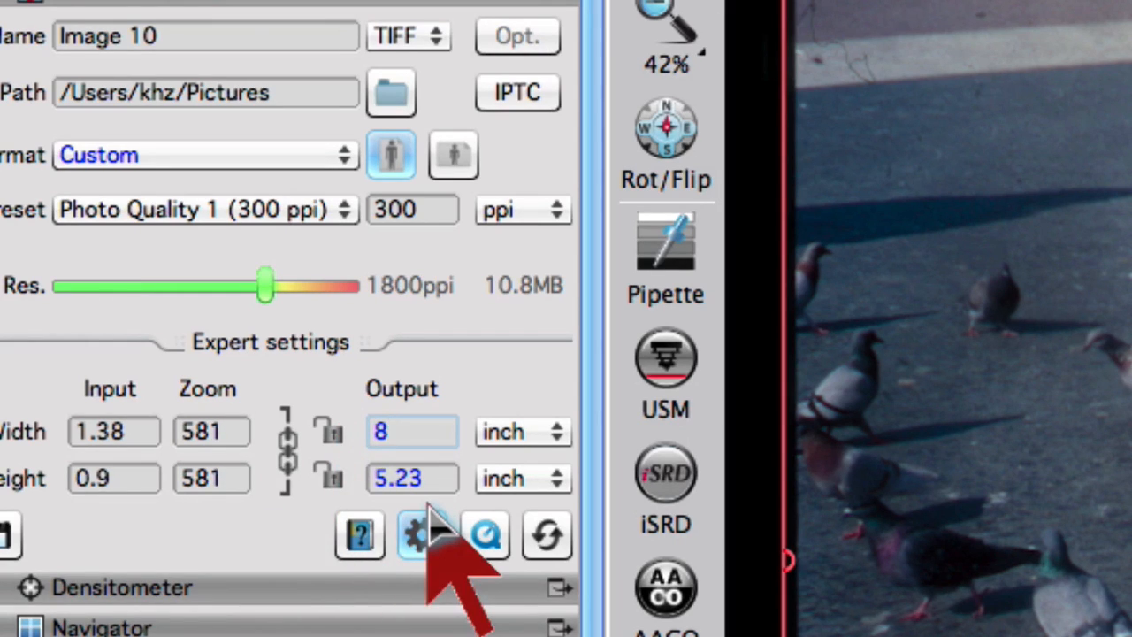
Select the Output Width field to enter the new width value
left_click(411, 432)
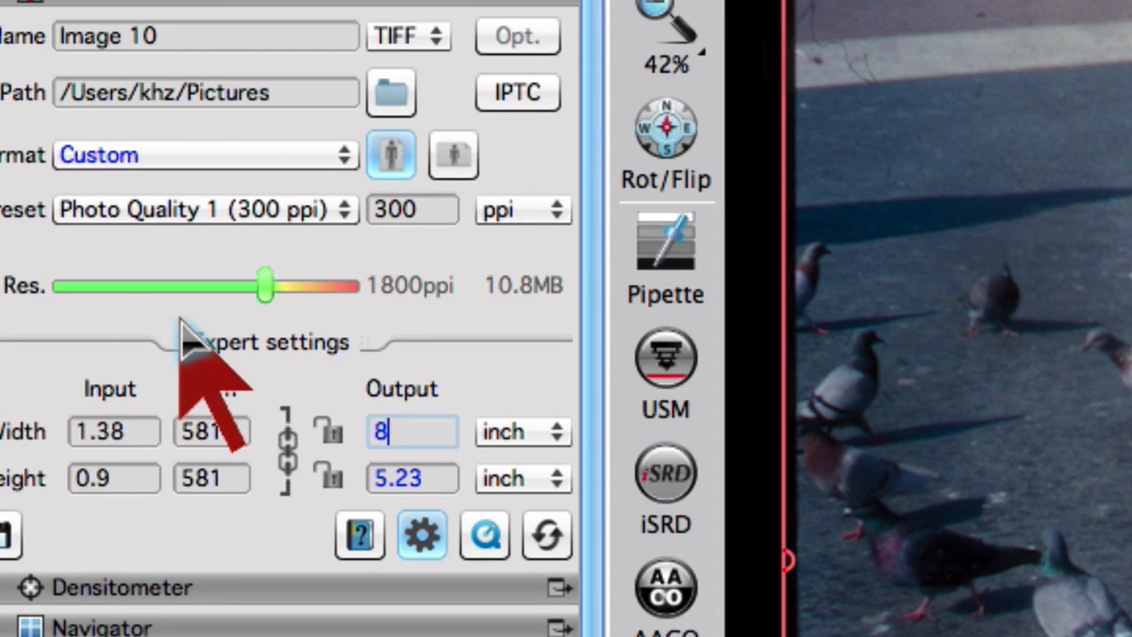
mouse_move(425, 354)
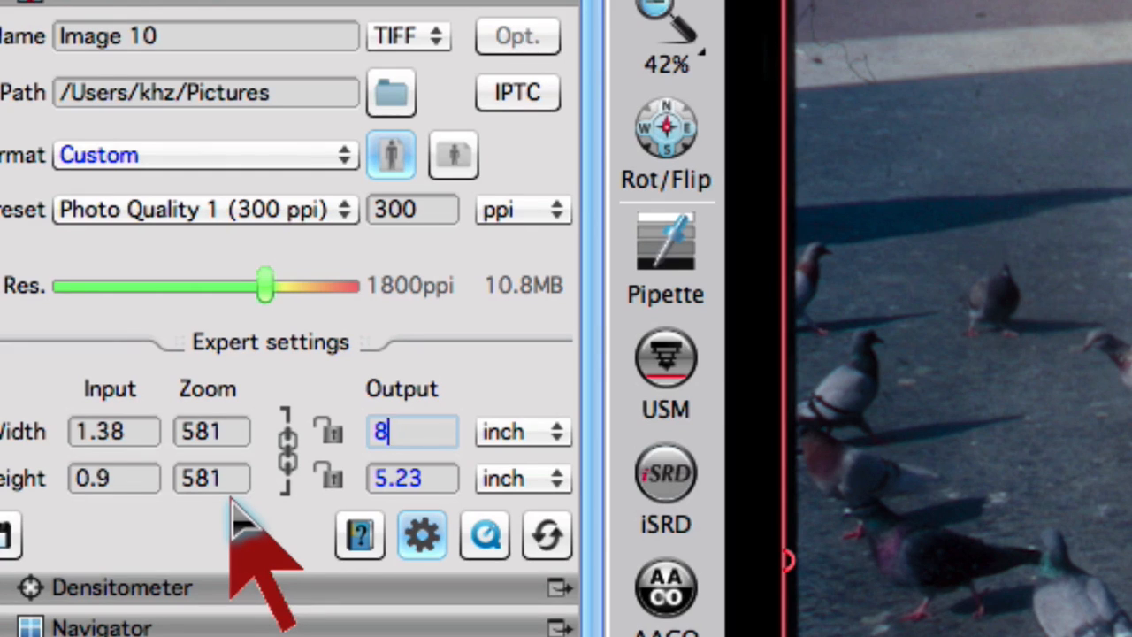
mouse_move(413, 431)
type(".27")
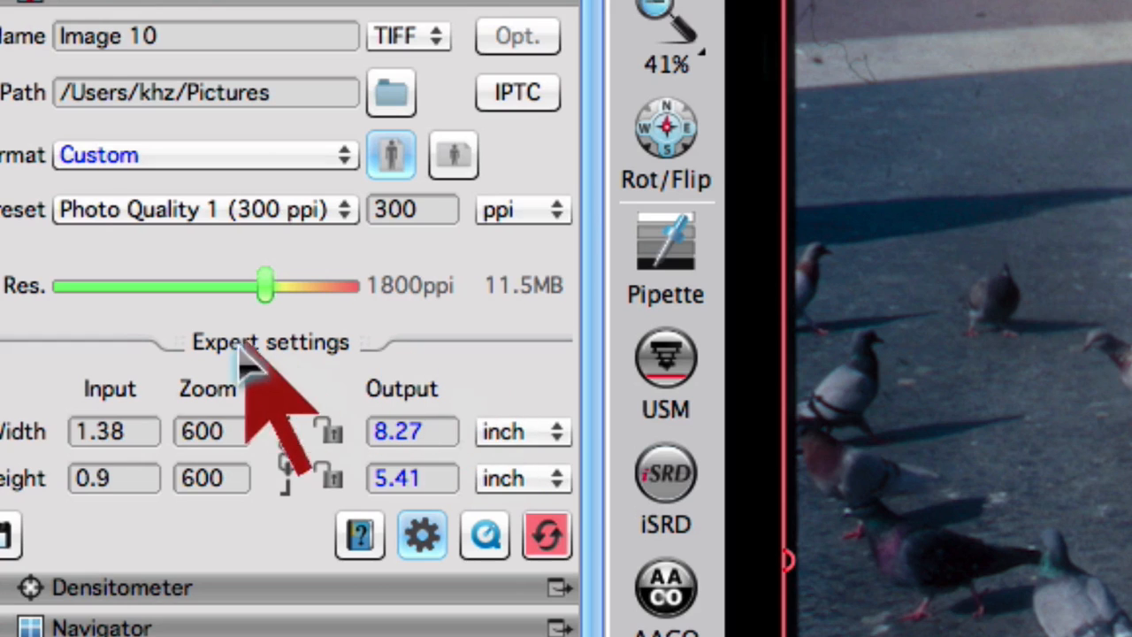
mouse_move(191, 331)
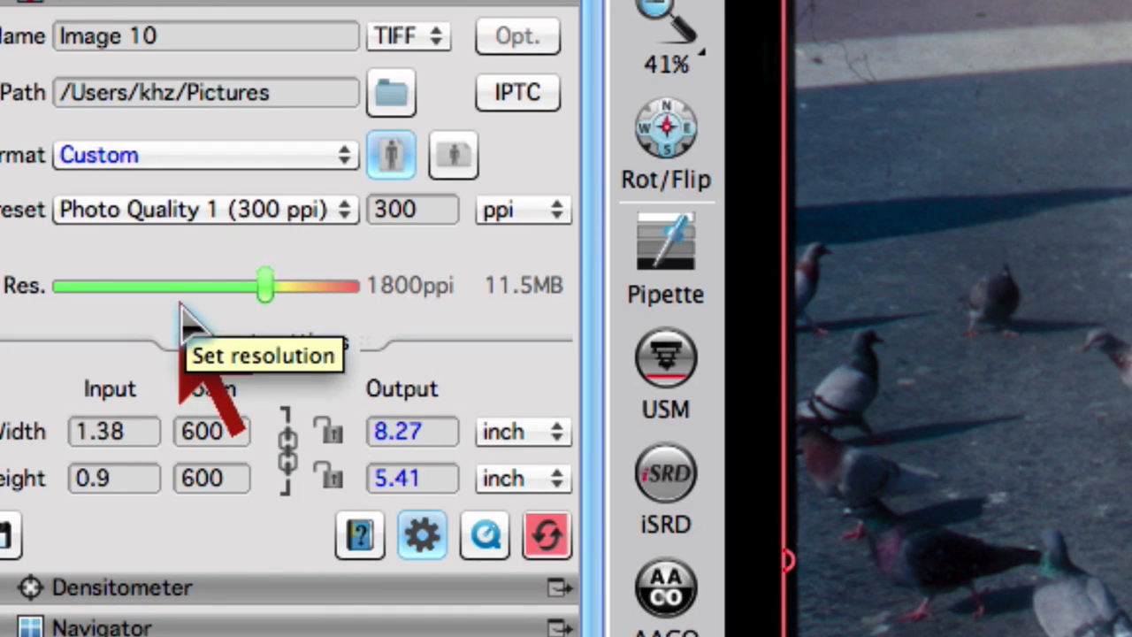
mouse_move(305, 318)
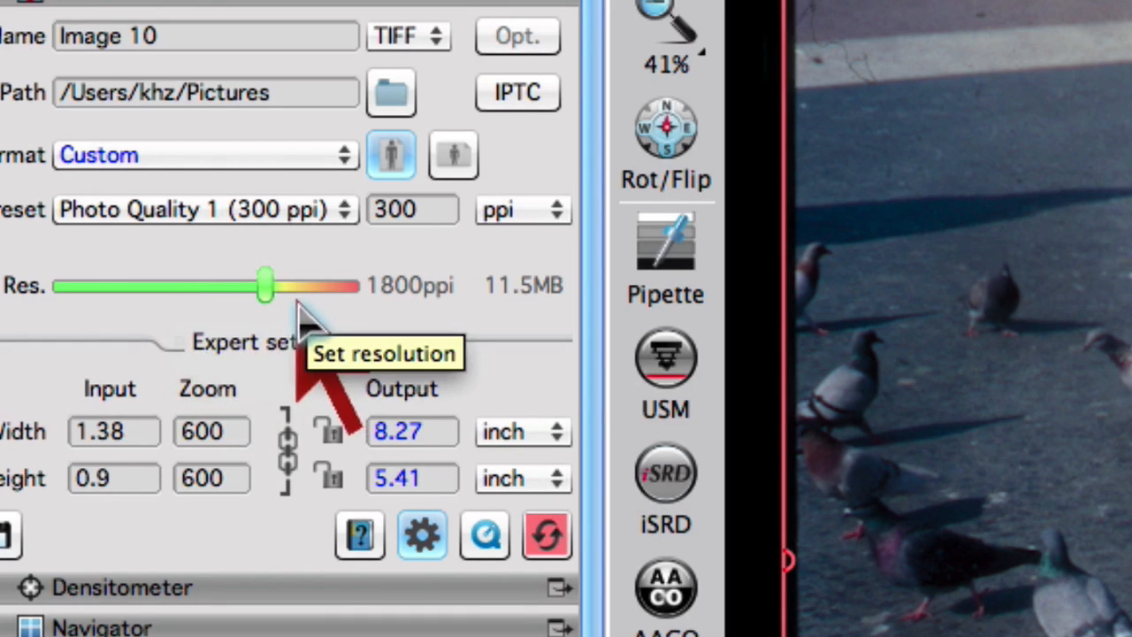
mouse_move(345, 354)
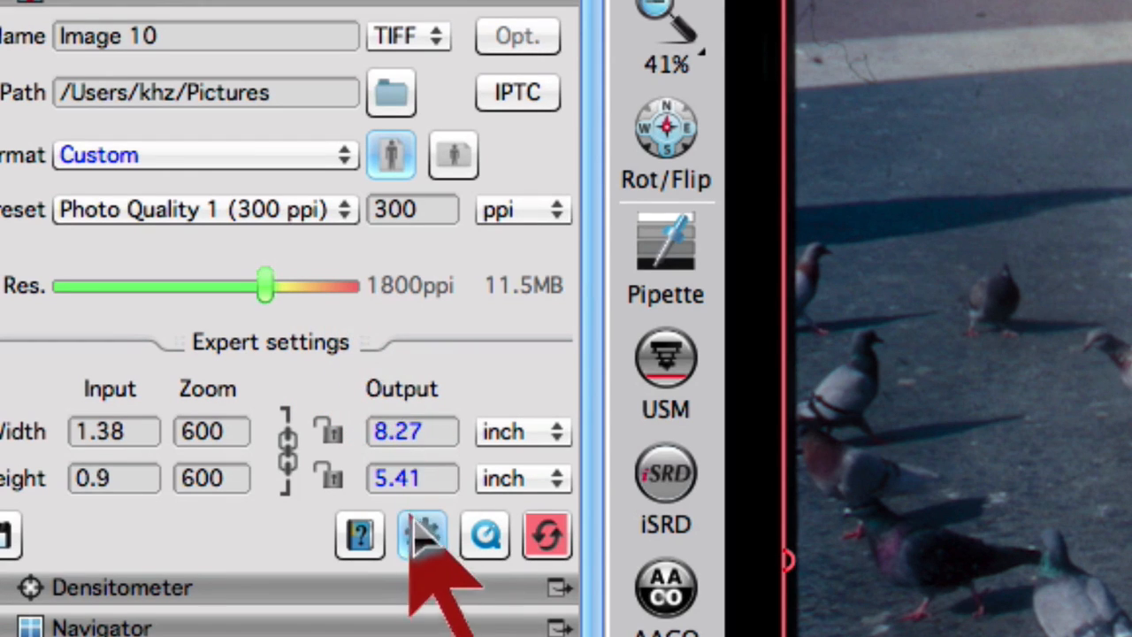
Close the Expert dimension settings so the format reads 8.27 x 5.41 inch
left_click(422, 534)
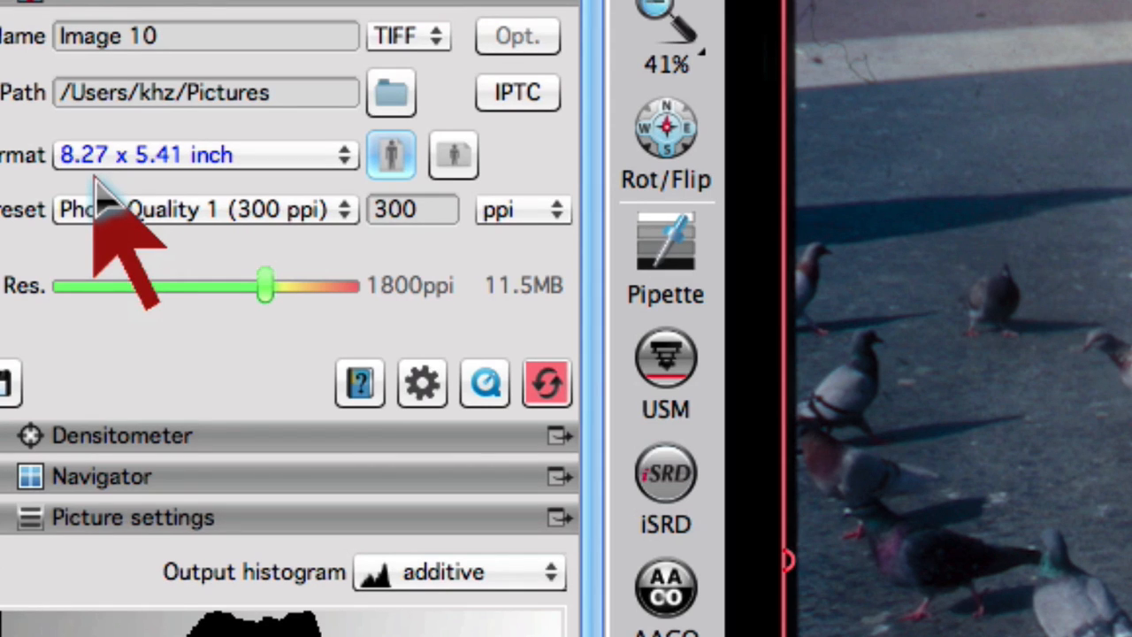
mouse_move(266, 310)
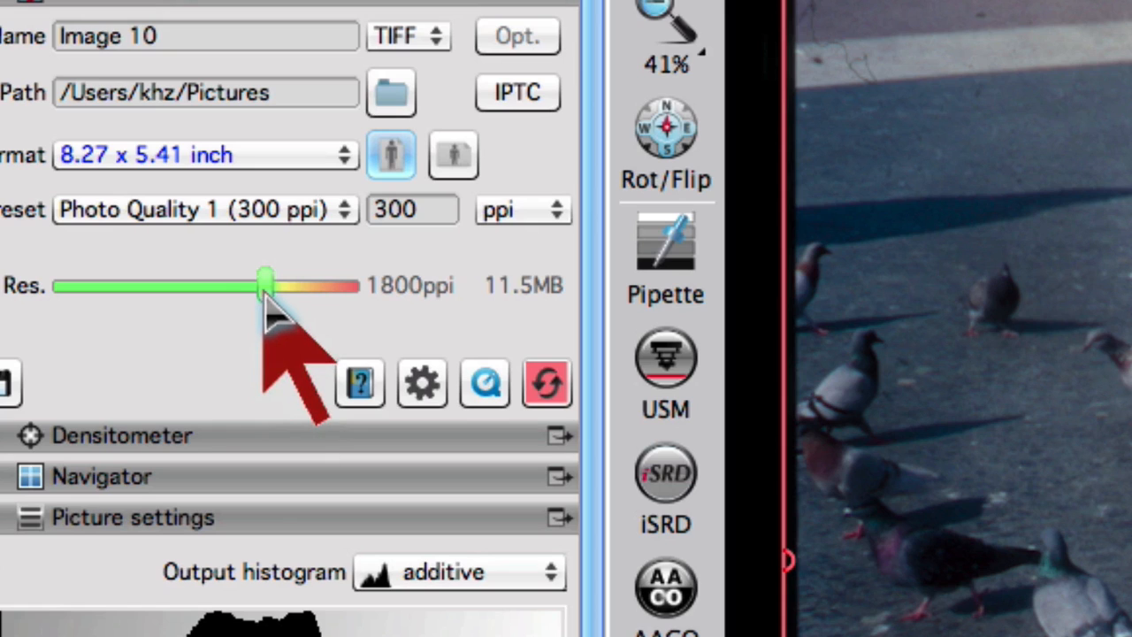
mouse_move(265, 285)
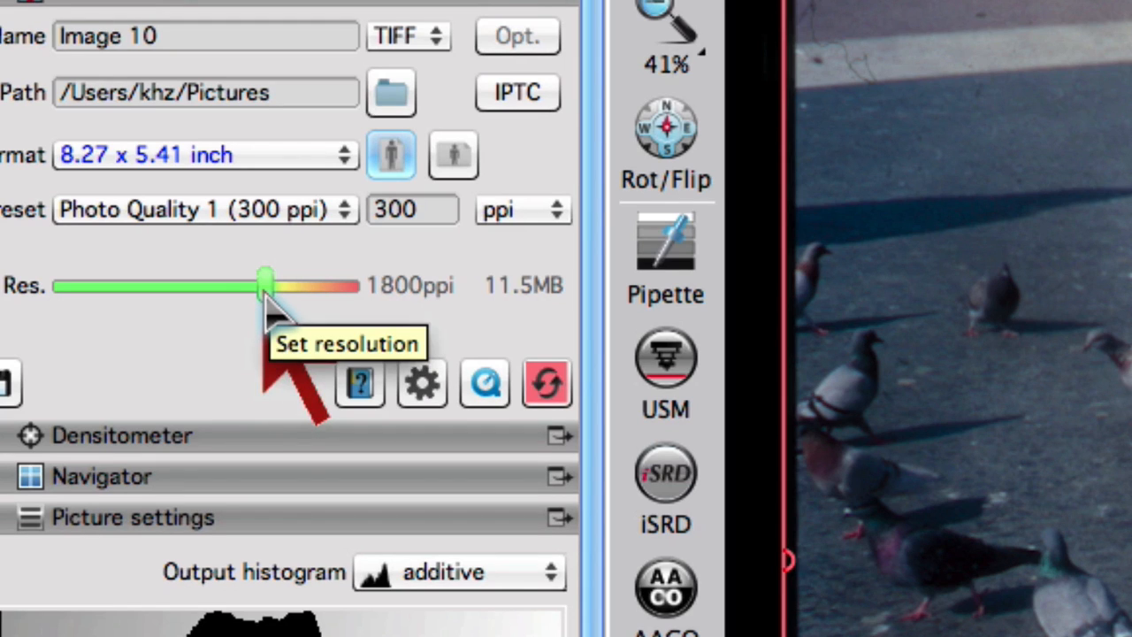
left_click_drag(265, 284, 228, 285)
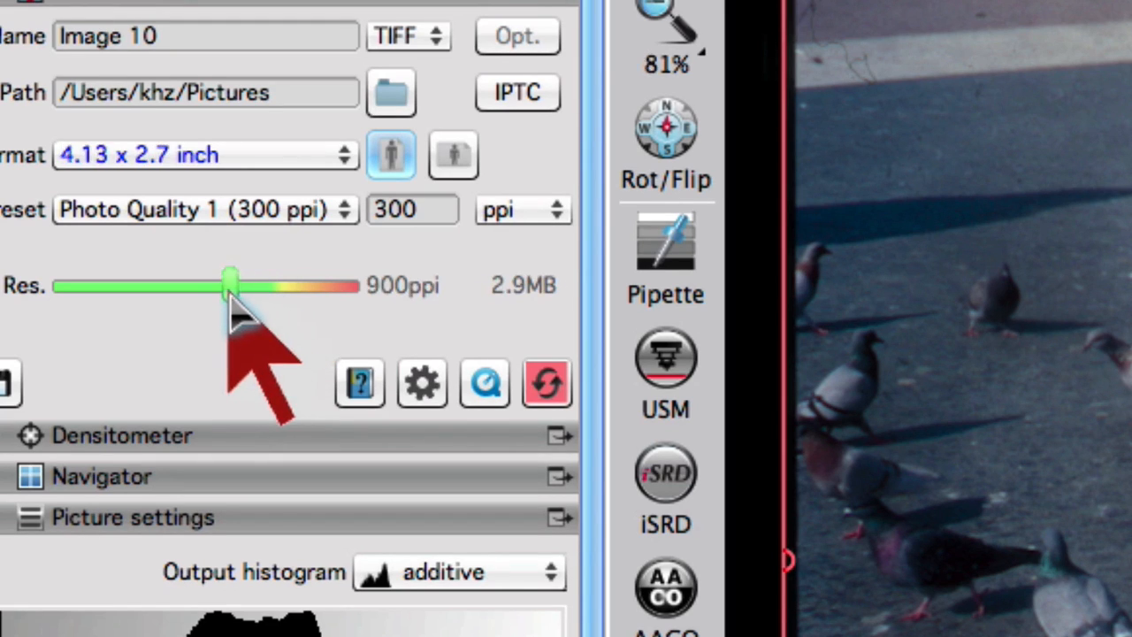
left_click_drag(229, 285, 276, 285)
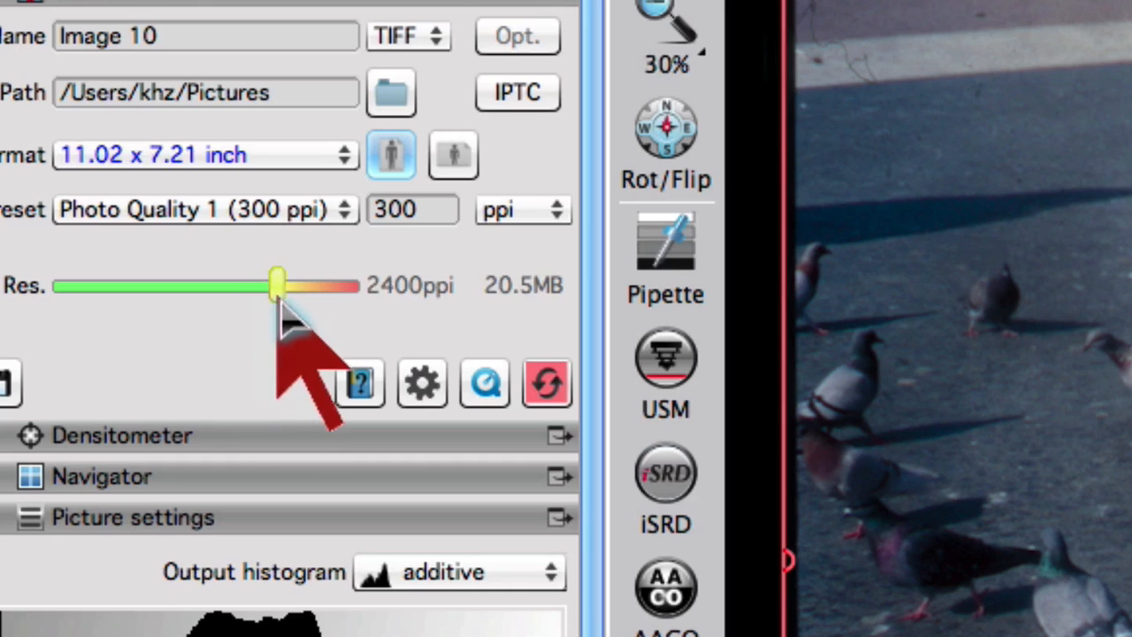
left_click_drag(277, 285, 290, 284)
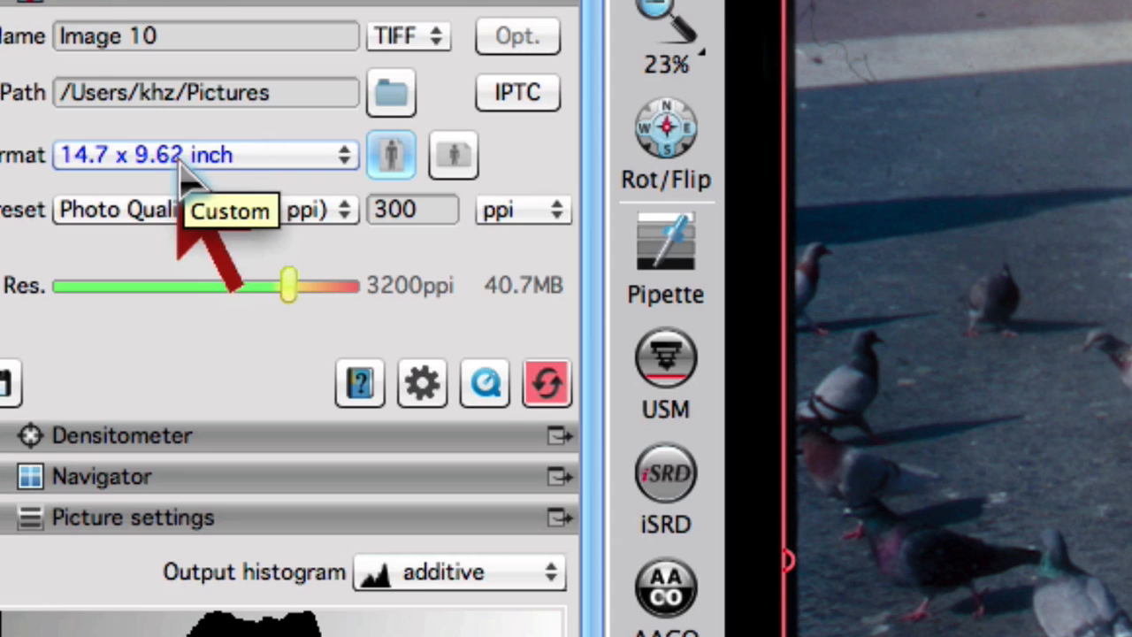
left_click_drag(291, 285, 265, 285)
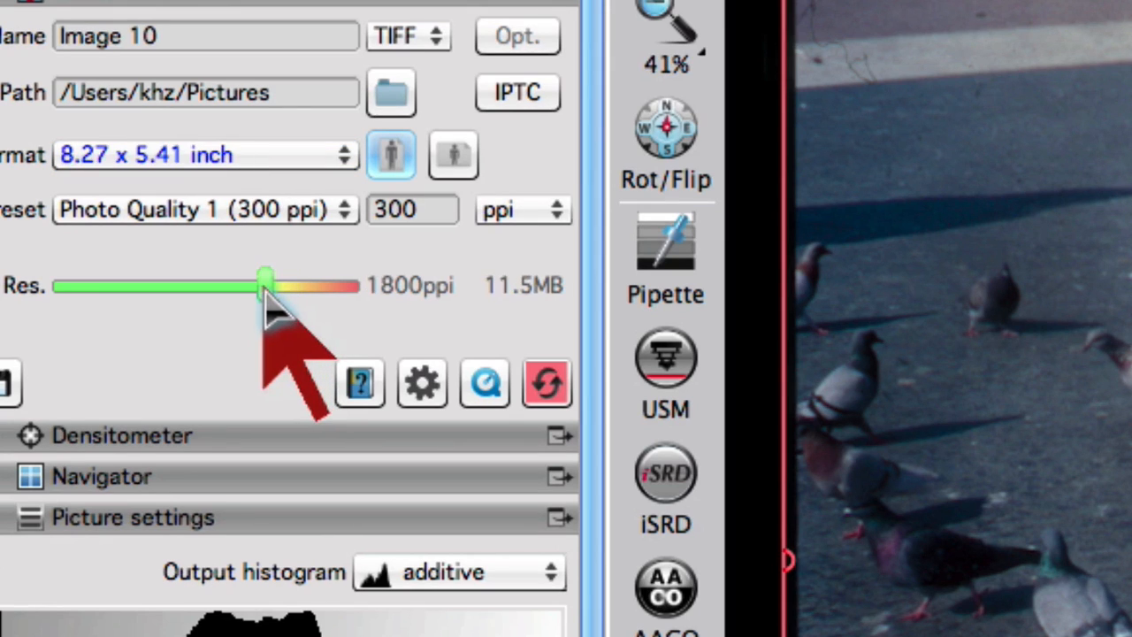
mouse_move(265, 354)
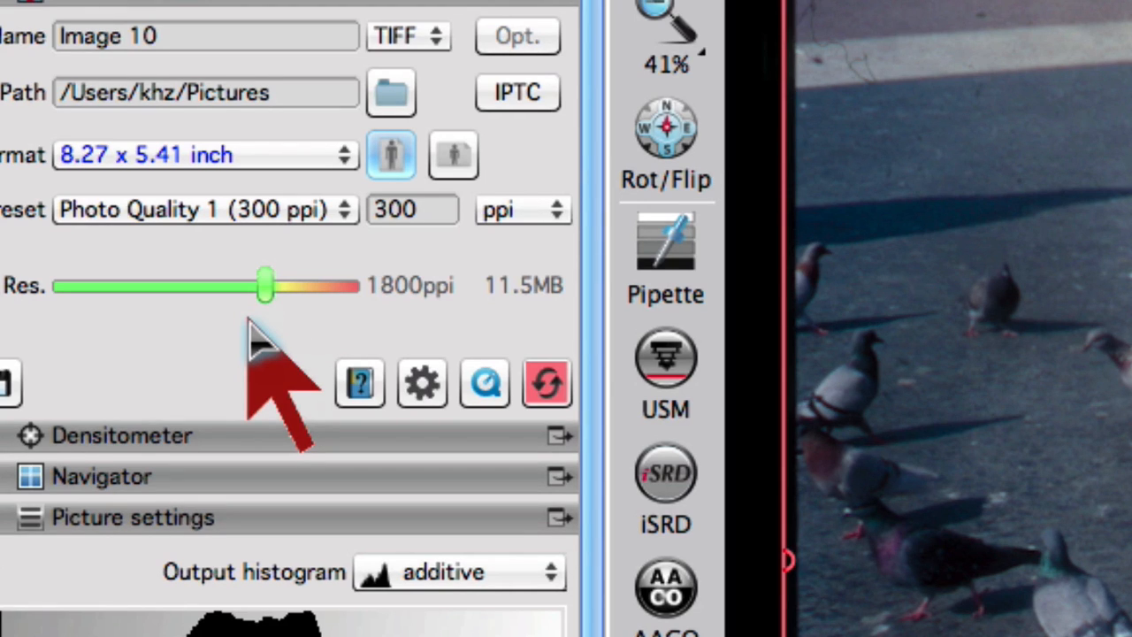
mouse_move(168, 301)
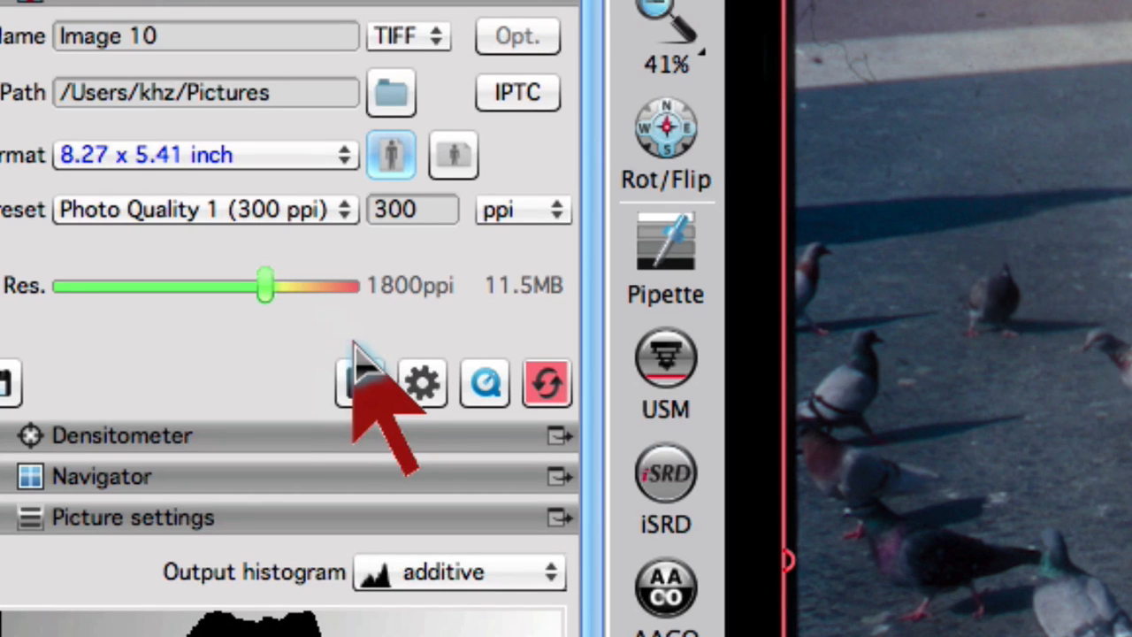
mouse_move(221, 398)
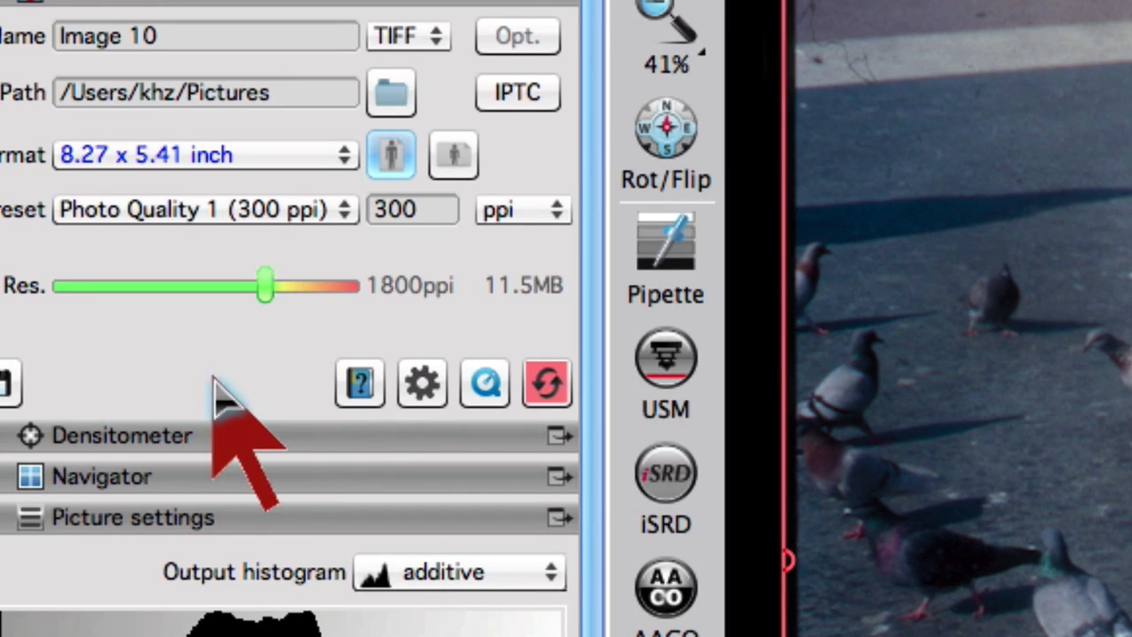